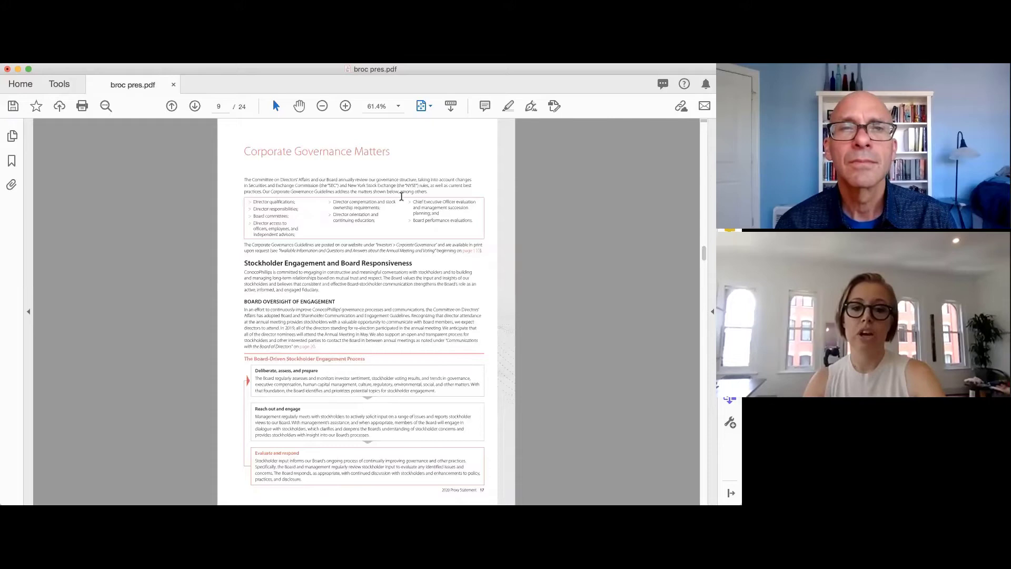
# Zoom to 137% and scroll from page 9 to the Board Responsiveness paragraph on page 10
pyautogui.click(428, 106)
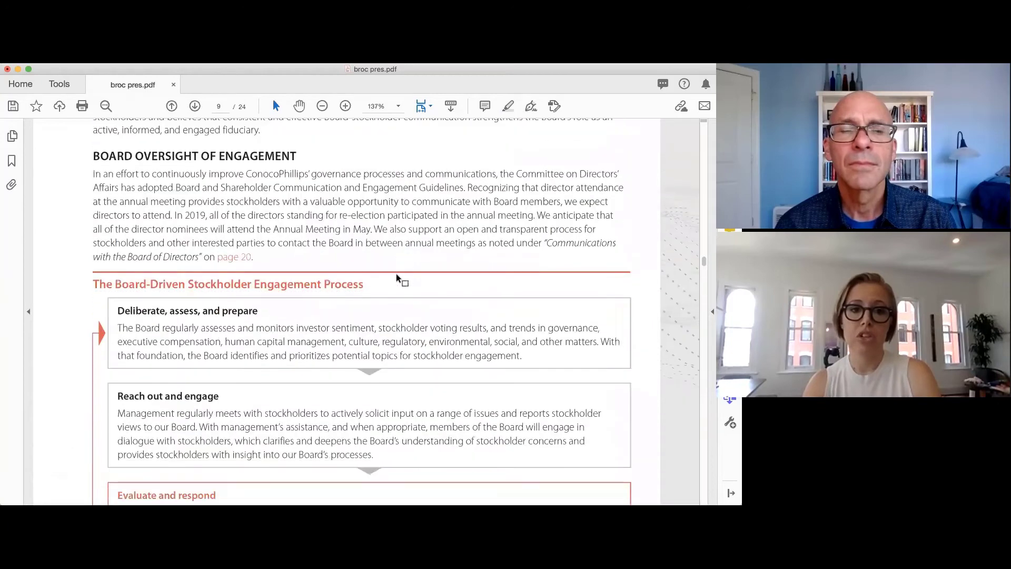
pyautogui.scroll(-3)
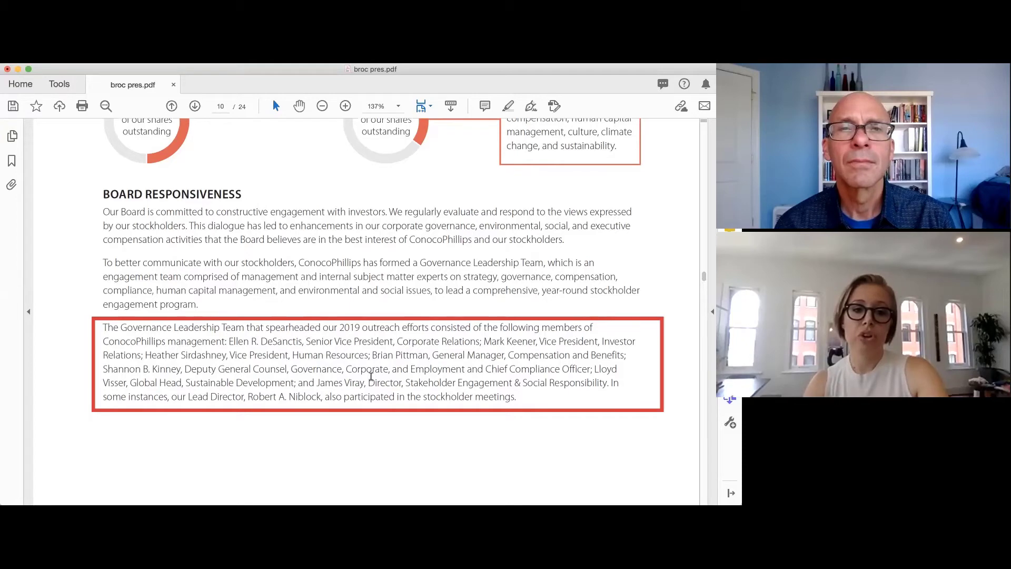
# Scroll through page 11's 'Changes Informed by Stockholder Input' list to the page 12 cover
pyautogui.scroll(-3)
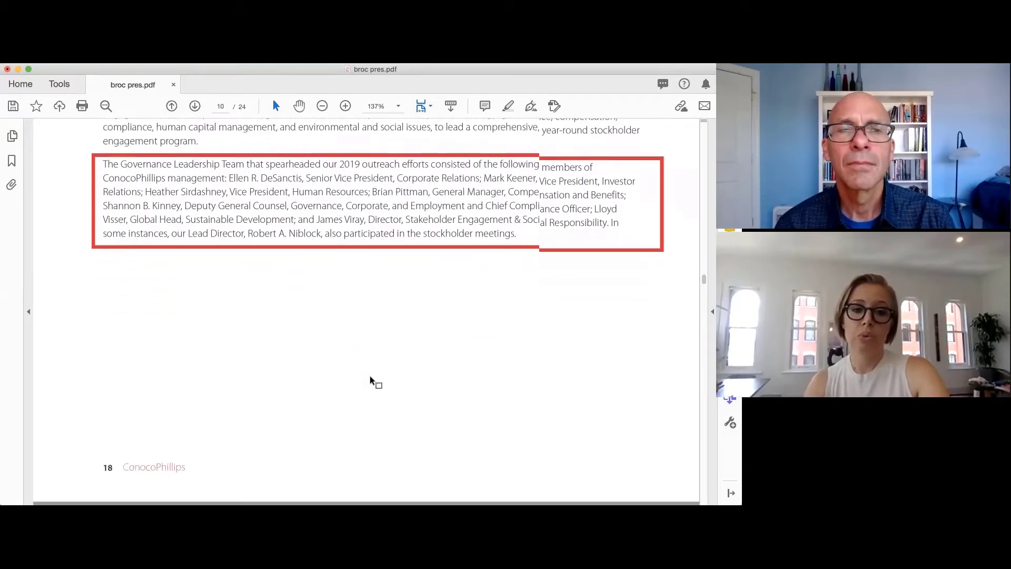
pyautogui.scroll(-3)
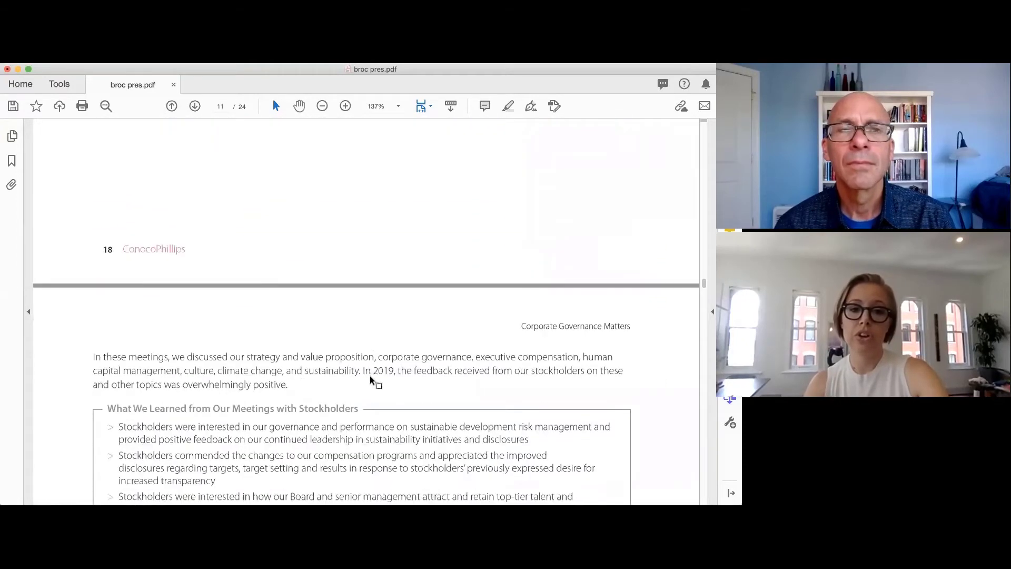
pyautogui.scroll(-3)
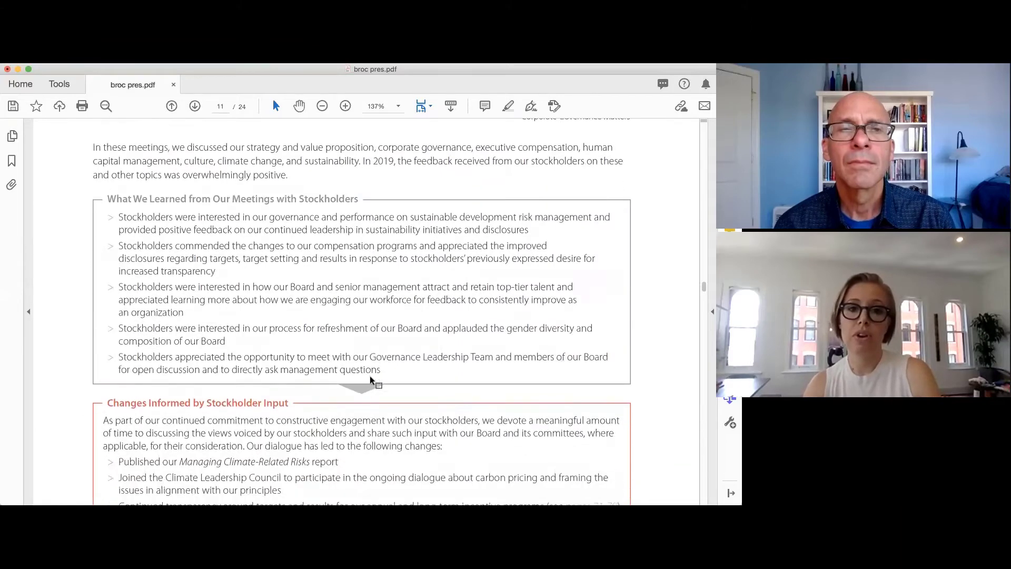
pyautogui.scroll(-3)
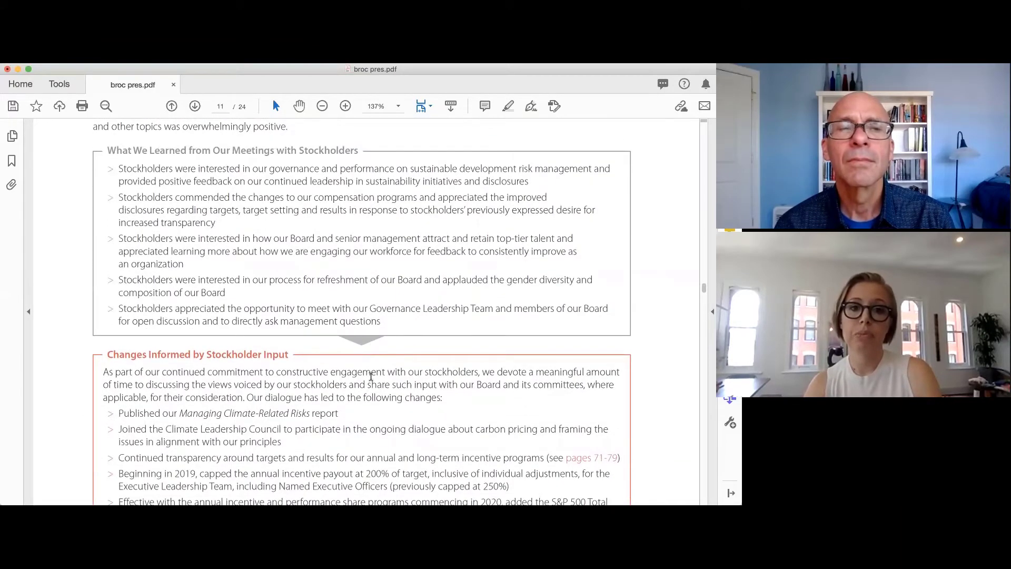
pyautogui.scroll(-3)
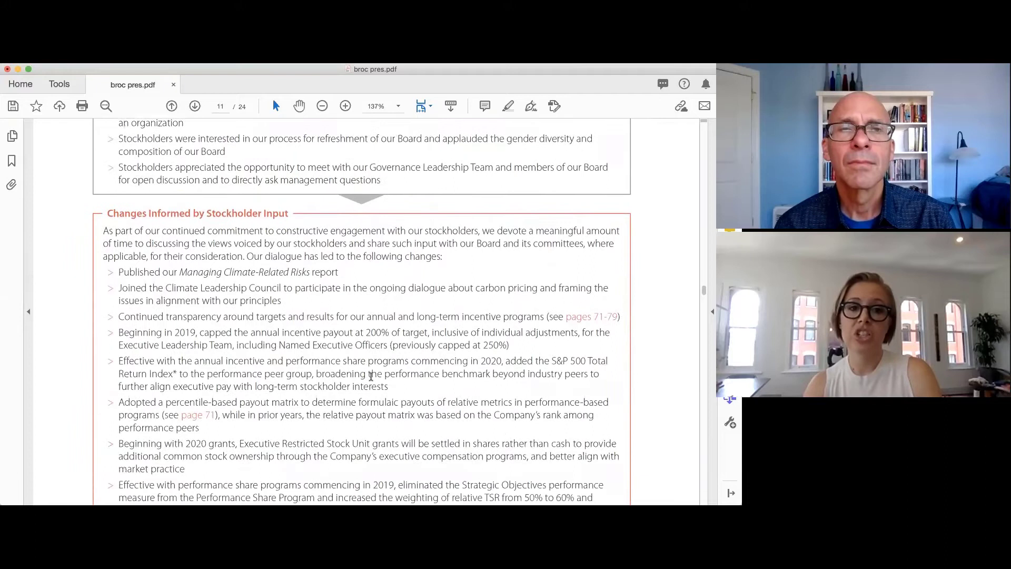
pyautogui.scroll(-3)
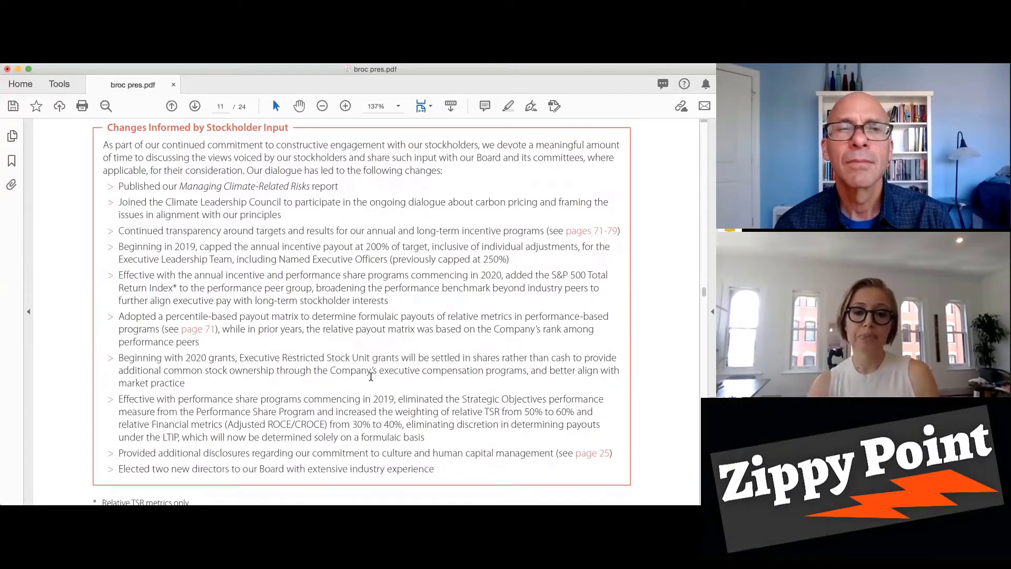
pyautogui.scroll(-3)
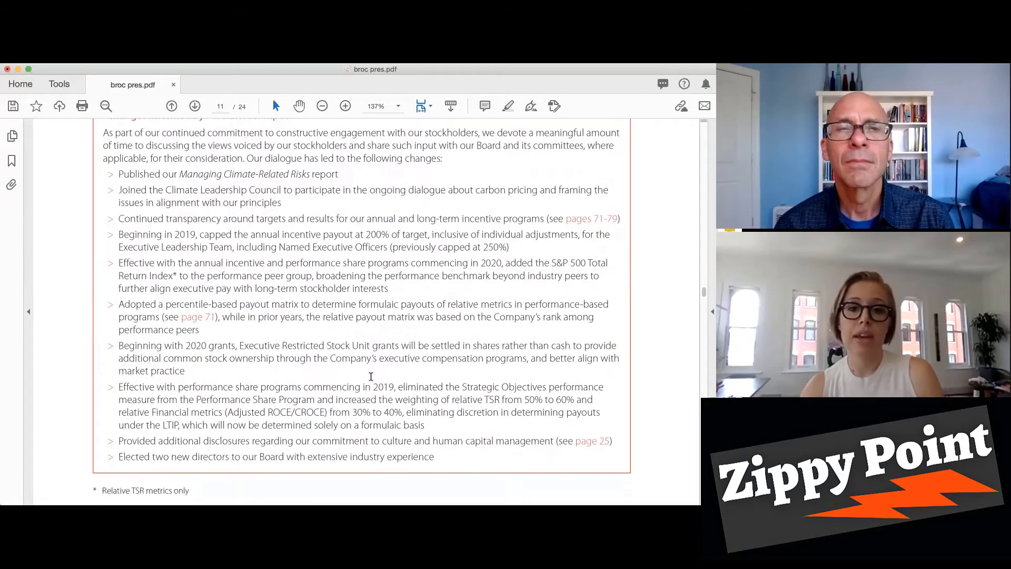
pyautogui.click(194, 105)
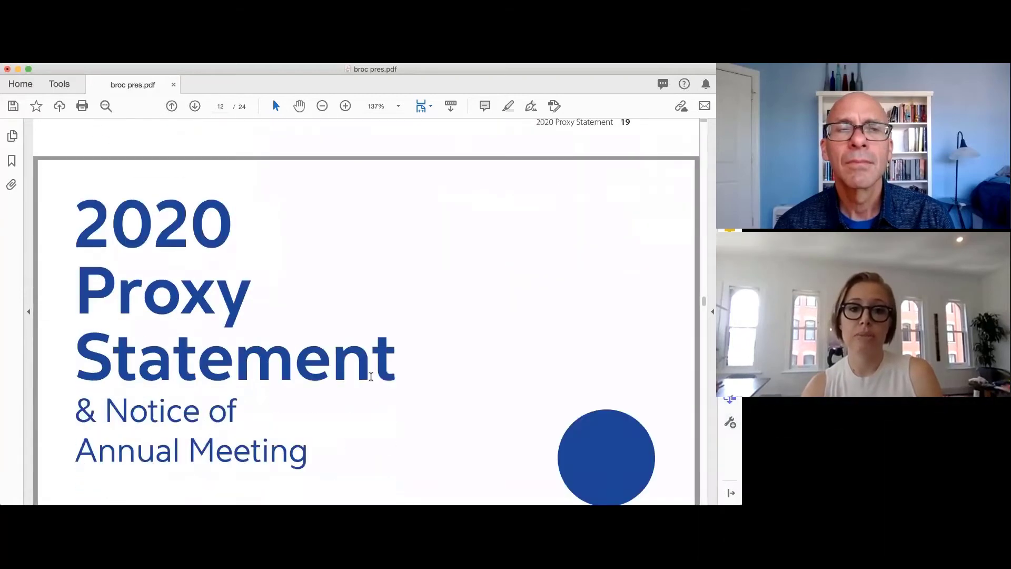
# Scroll past page 13's Shareholder Engagement and Feedback tables to Employee Engagement on page 14
pyautogui.scroll(-3)
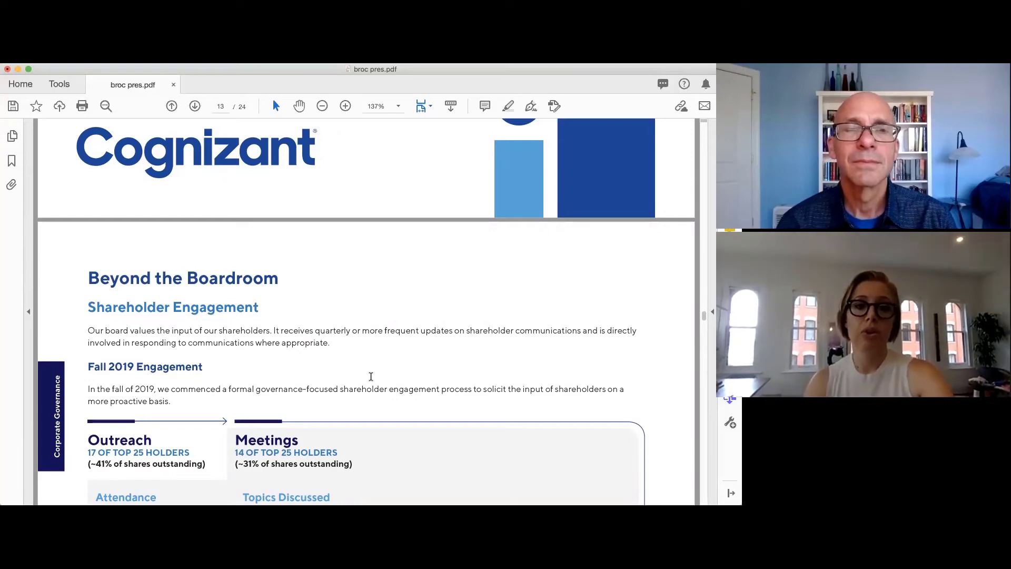
pyautogui.scroll(-3)
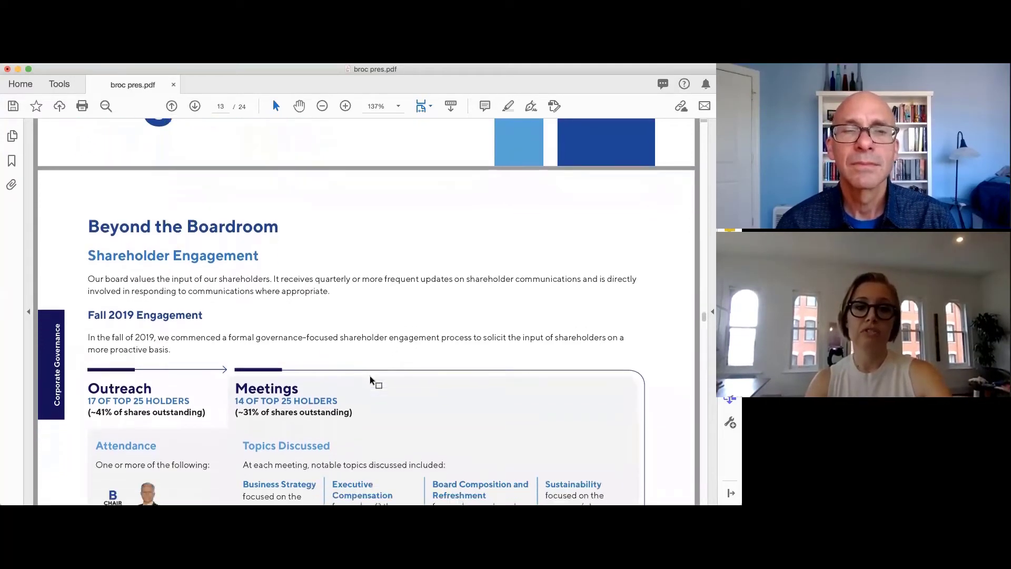
pyautogui.scroll(-3)
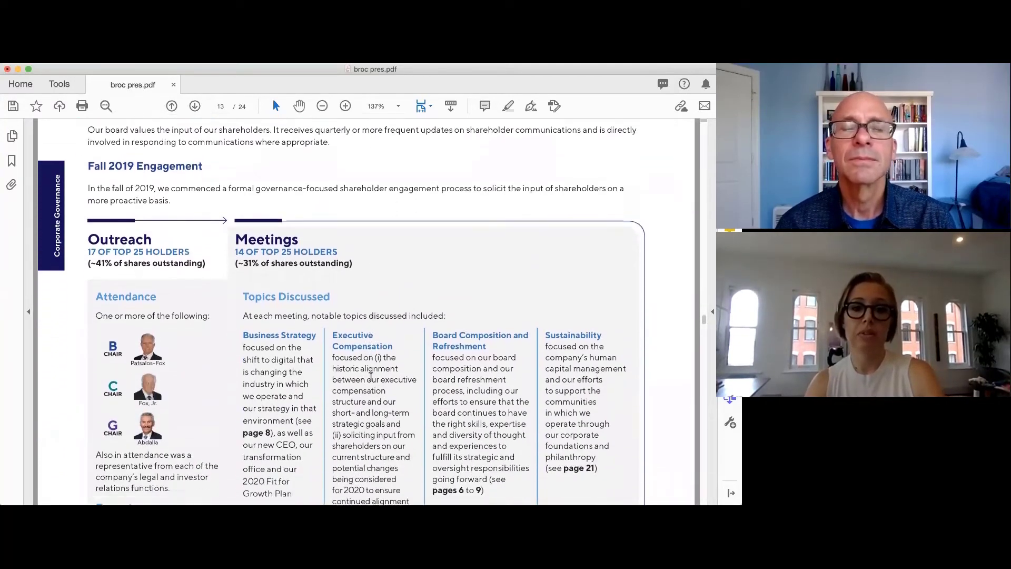
pyautogui.scroll(-3)
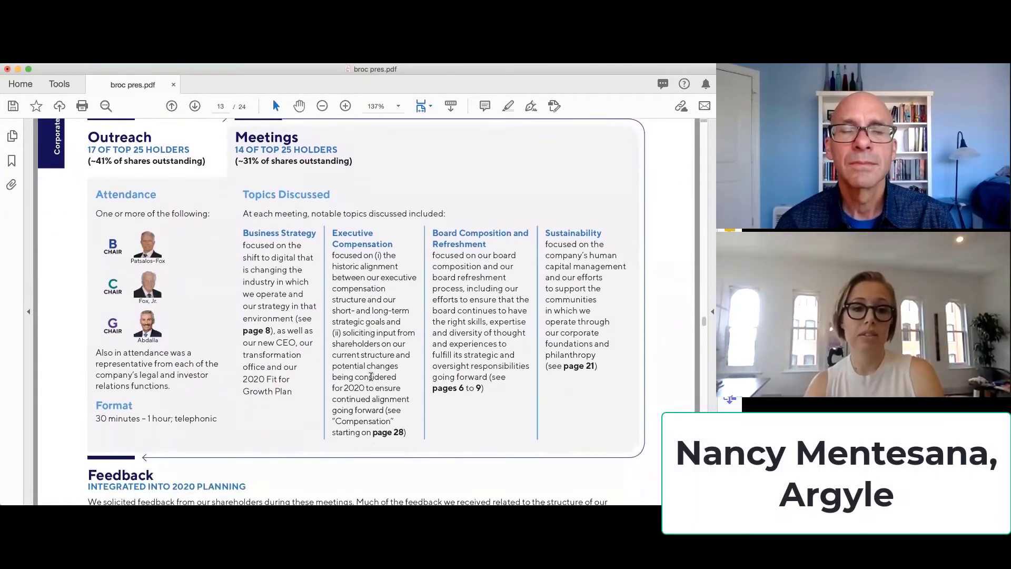
pyautogui.scroll(-3)
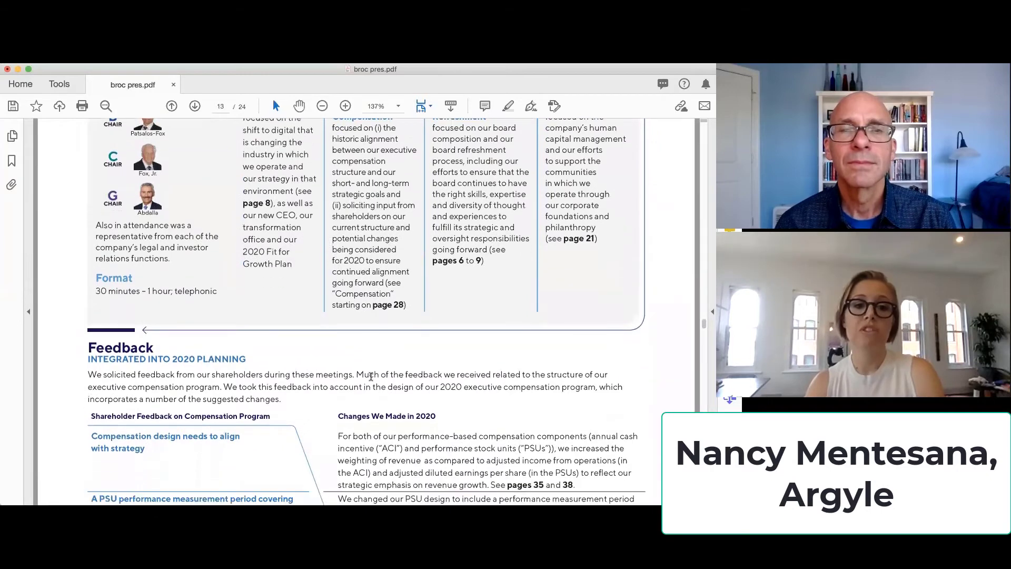
pyautogui.scroll(-3)
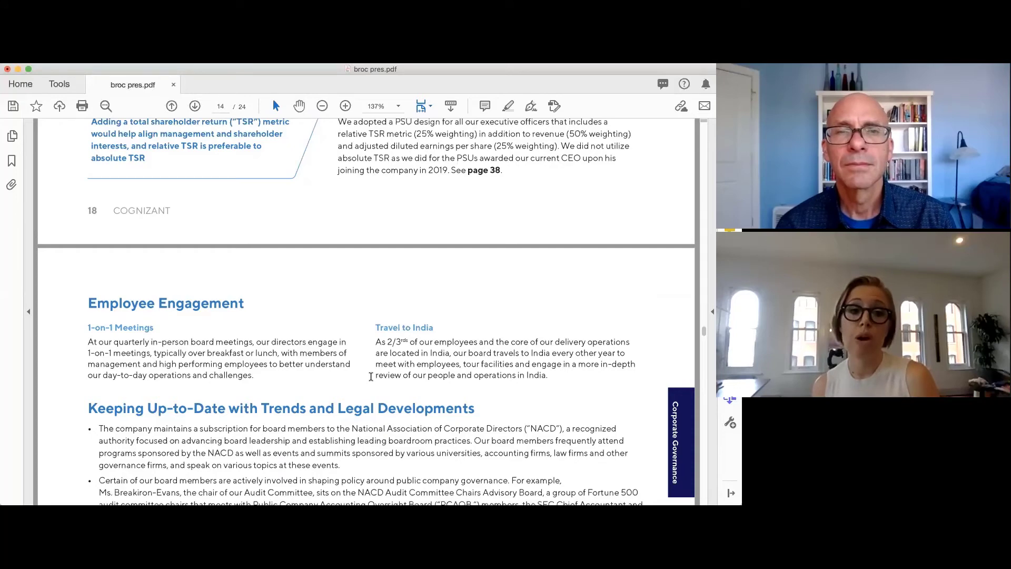
pyautogui.moveTo(432, 272)
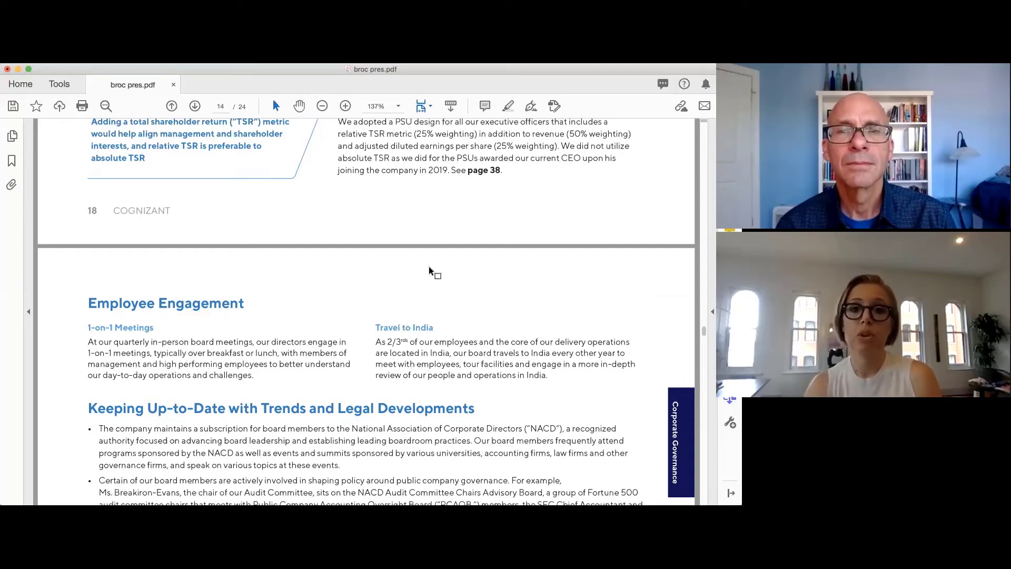
# Set the page display to Fit One Full Page so all of page 14 is visible
pyautogui.click(420, 106)
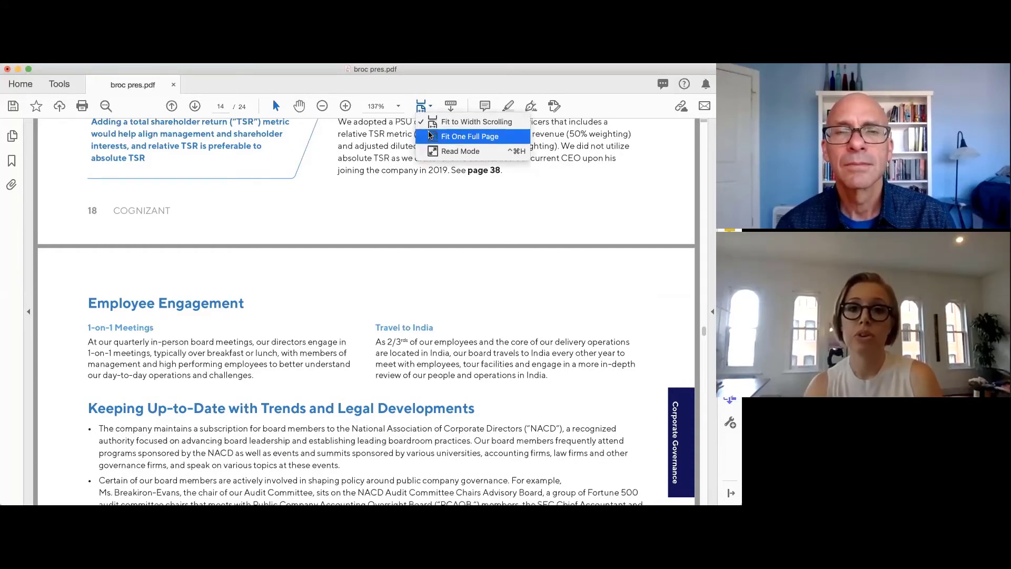
pyautogui.click(470, 135)
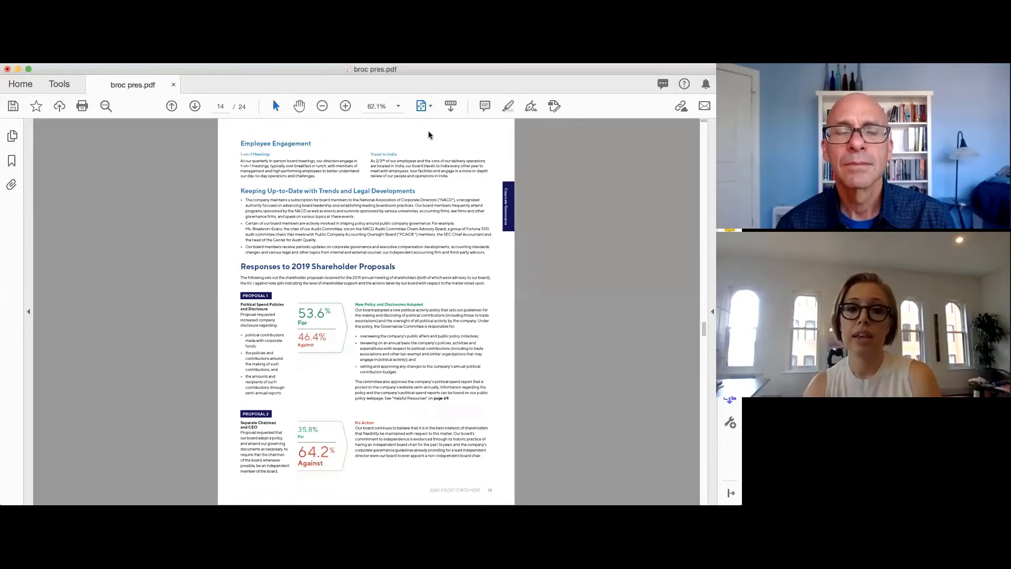